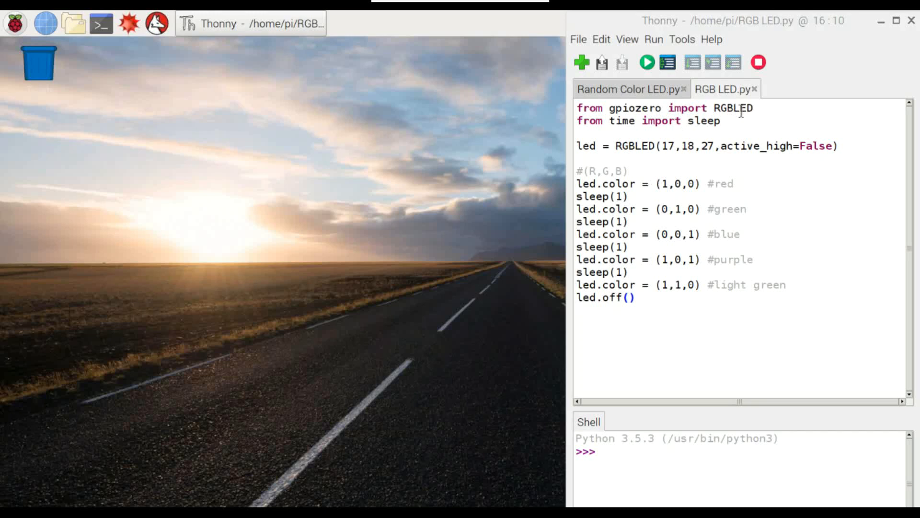
mouse_move(675, 122)
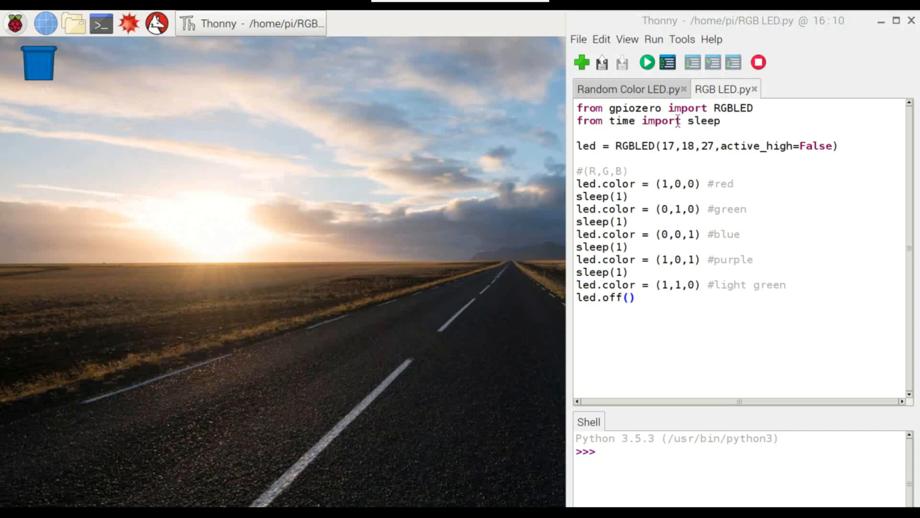
mouse_move(713, 126)
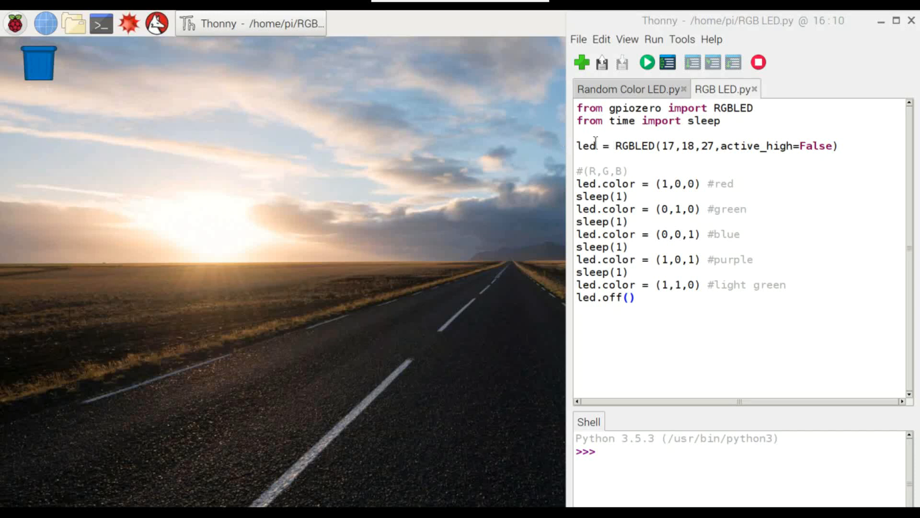
mouse_move(637, 146)
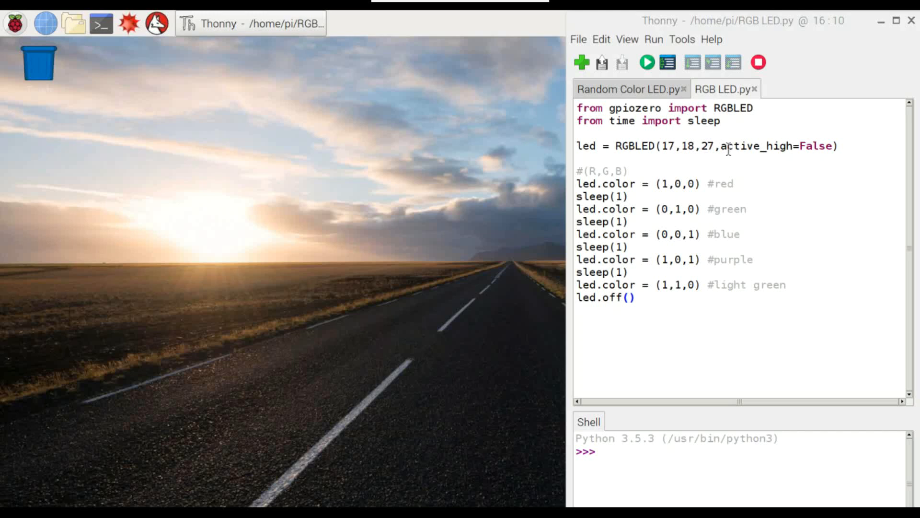
mouse_move(767, 164)
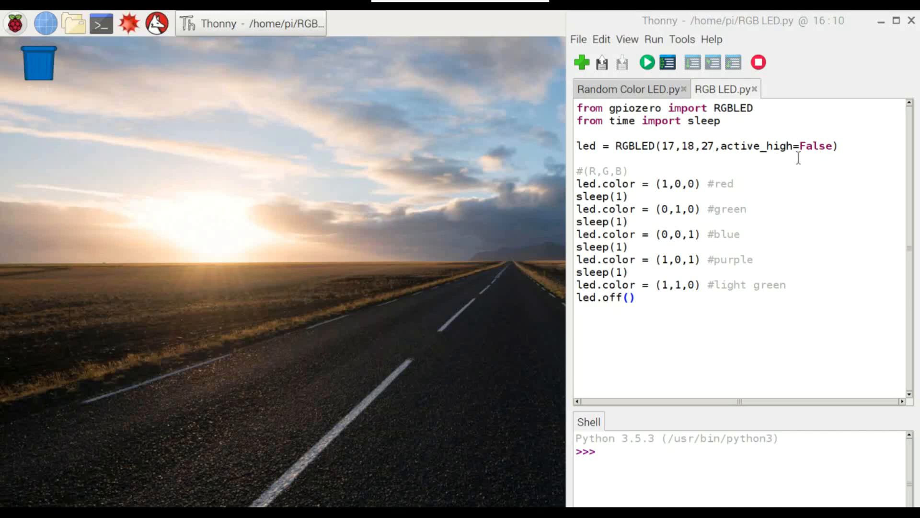
- Run RGB LED.py so the breadboard LED cycles through its colours until the prompt returns
click(683, 183)
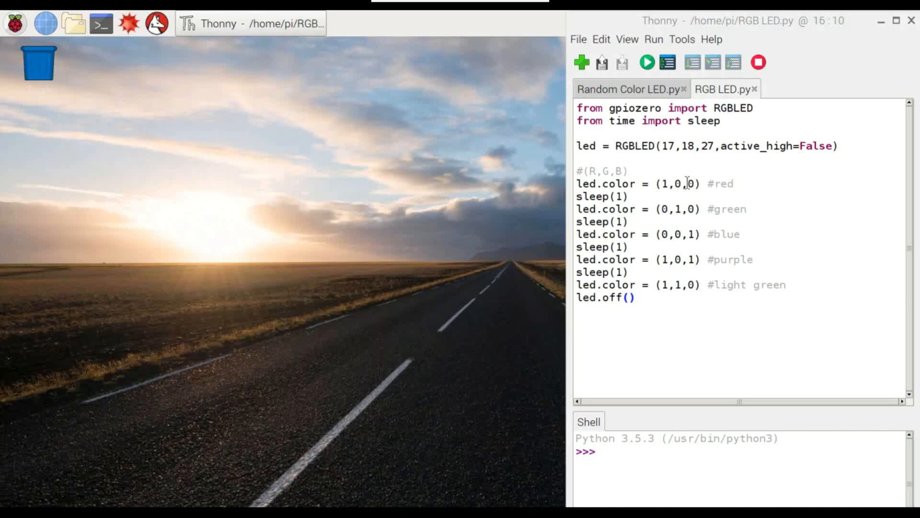
mouse_move(723, 278)
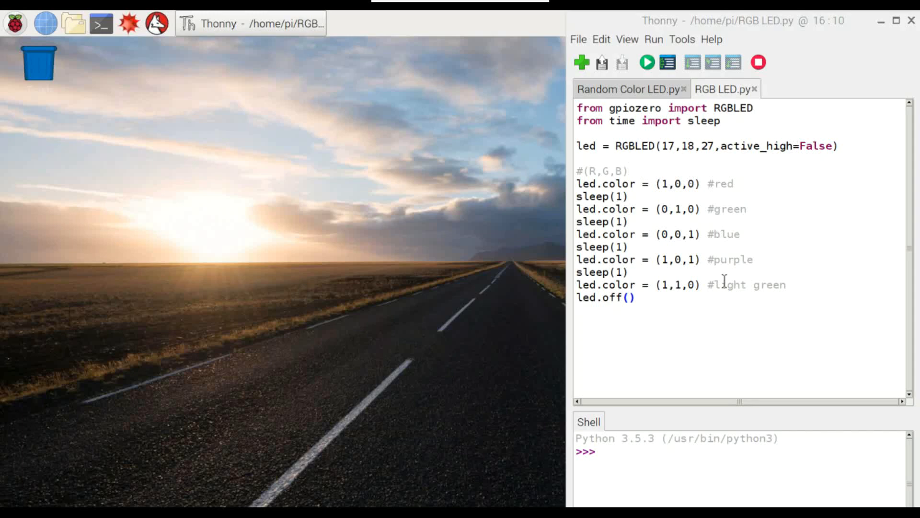
click(646, 63)
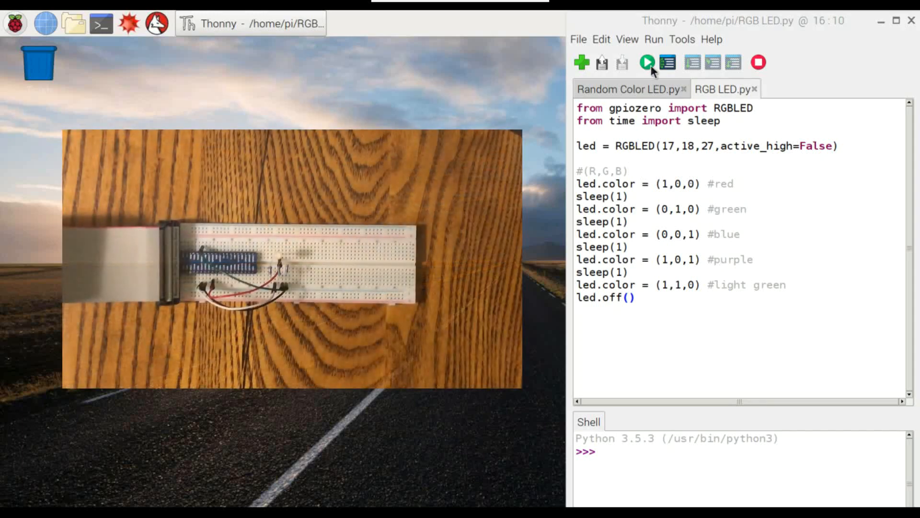
click(647, 63)
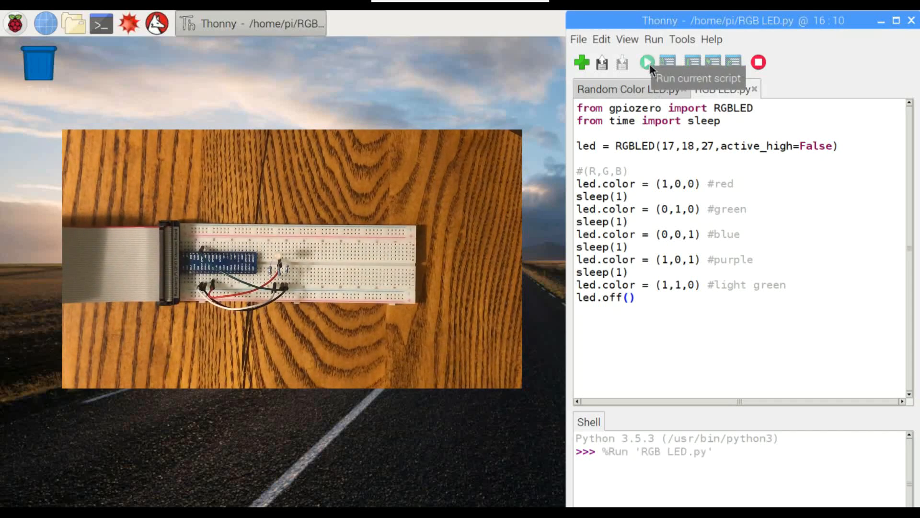
click(648, 61)
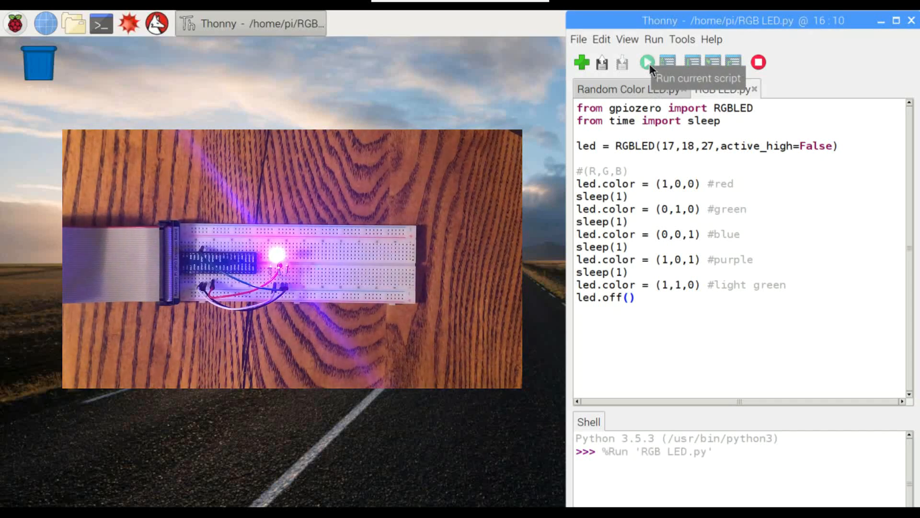
click(647, 61)
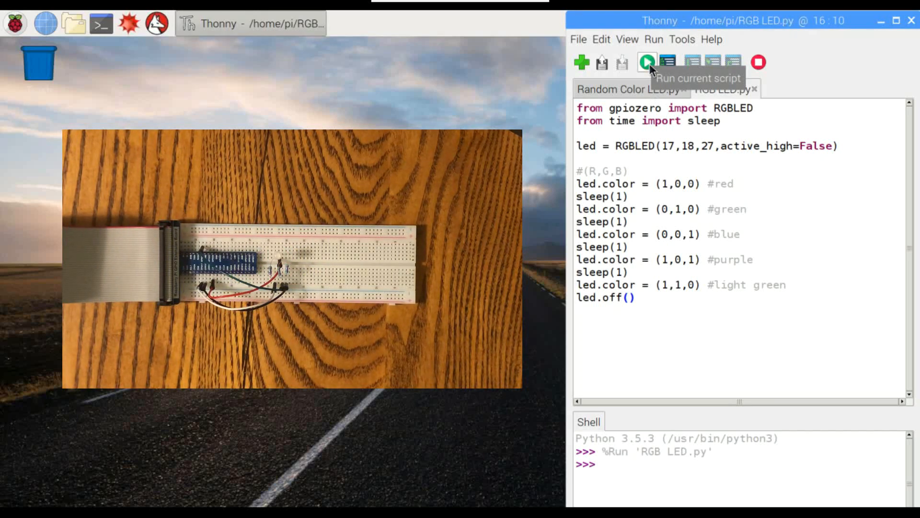
mouse_move(760, 62)
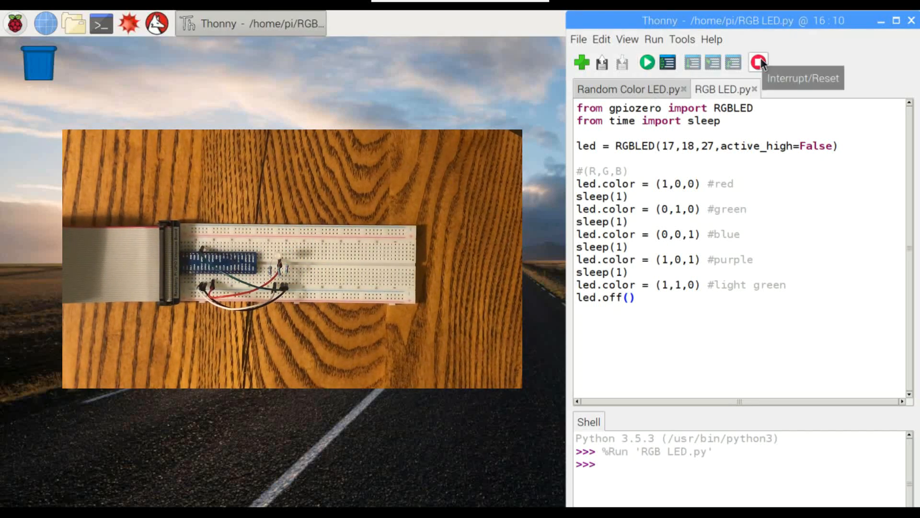
- Reset the Python shell after the RGB LED.py run, turning the LED off
click(759, 63)
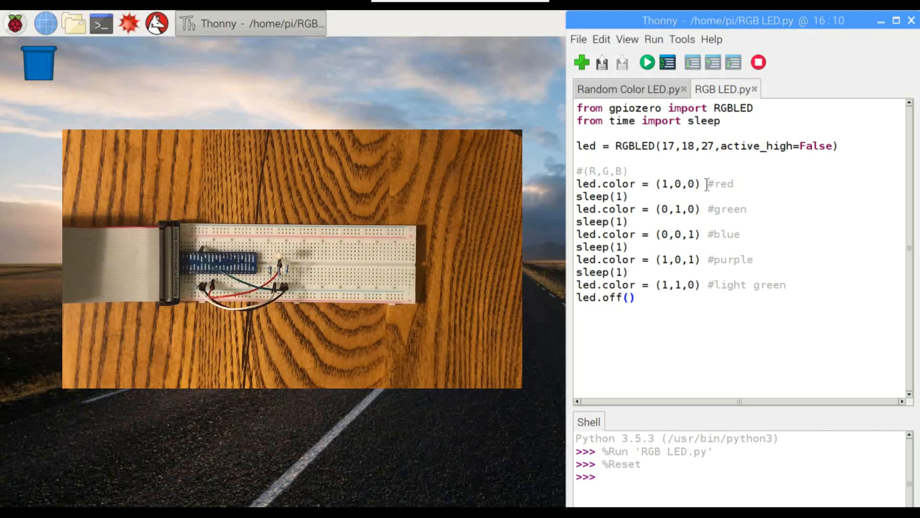
mouse_move(725, 222)
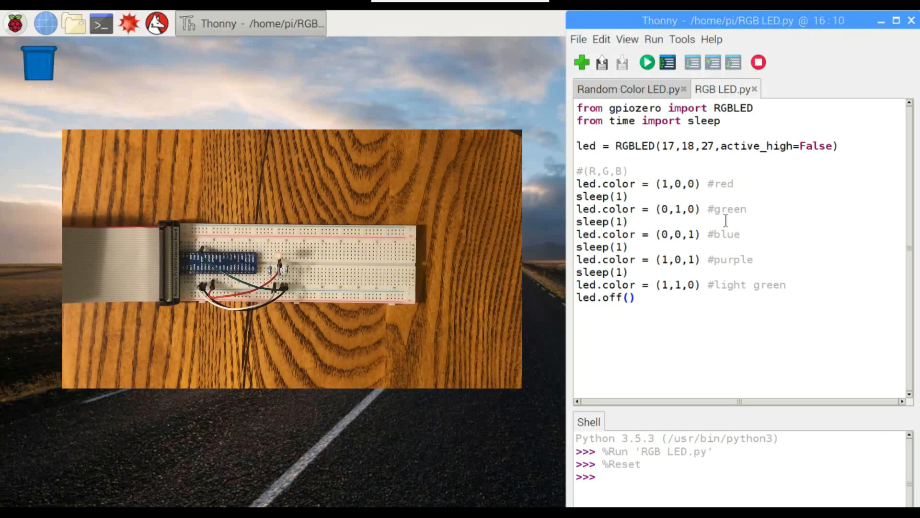
mouse_move(684, 228)
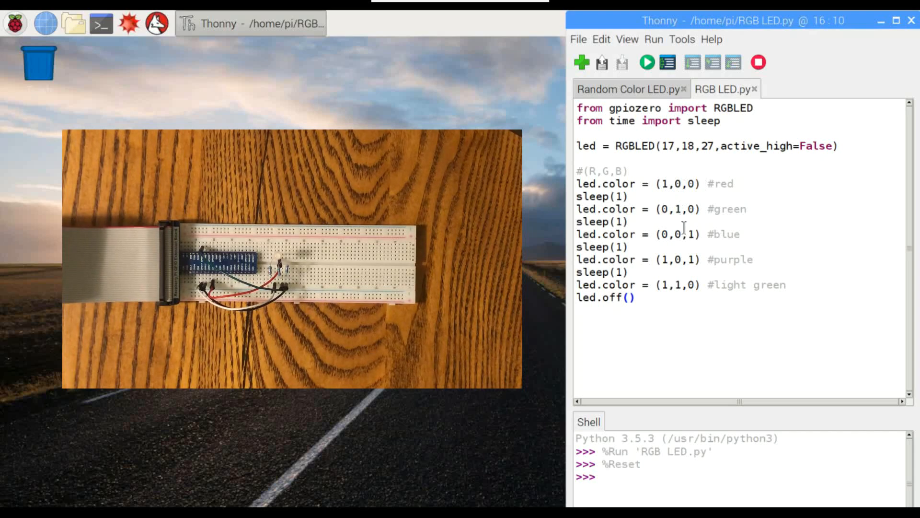
mouse_move(657, 261)
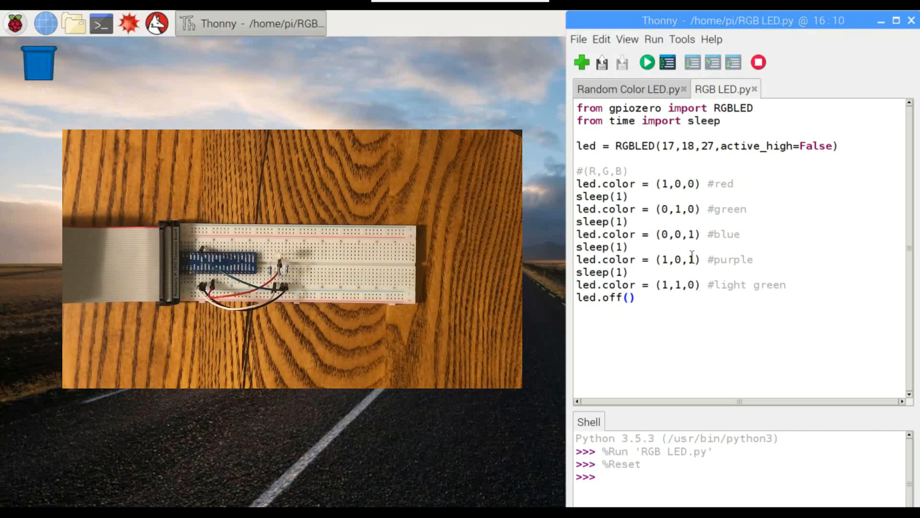
mouse_move(676, 296)
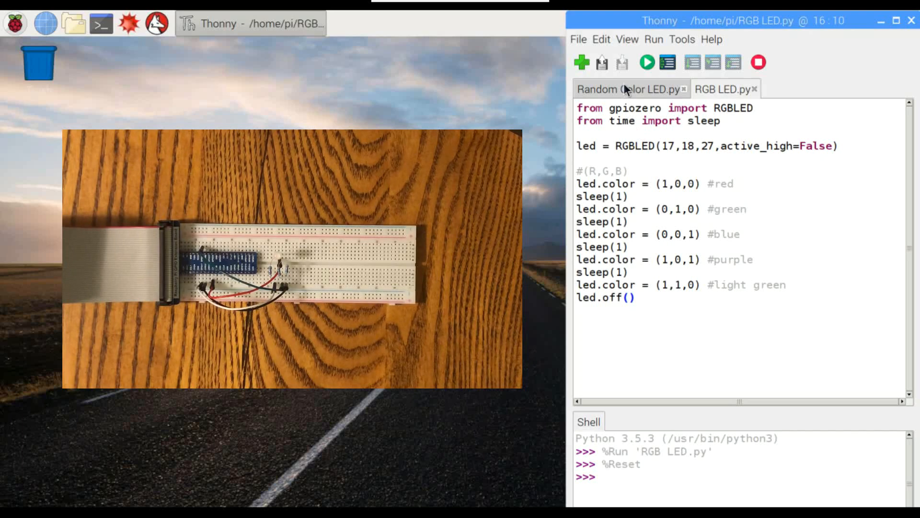
- Switch to Random Color LED.py, review its code, and run it so the LED glows
click(628, 89)
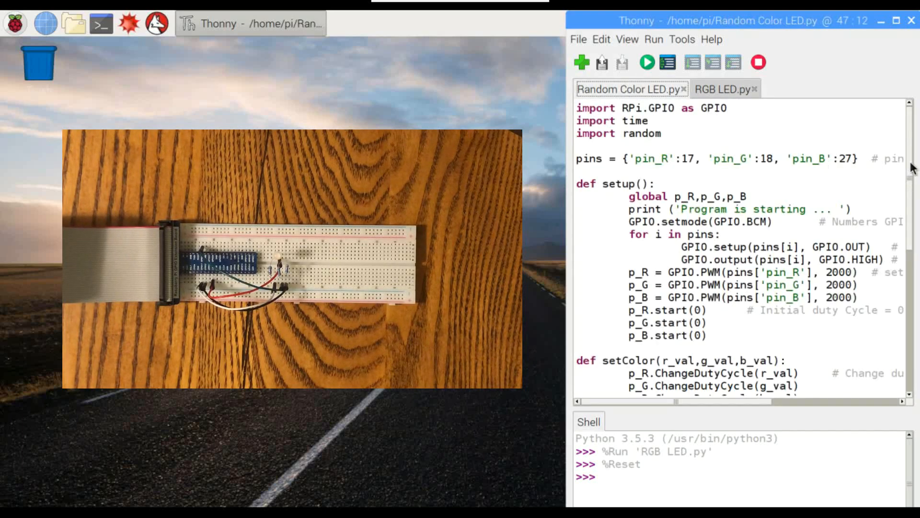
scroll(down, 3)
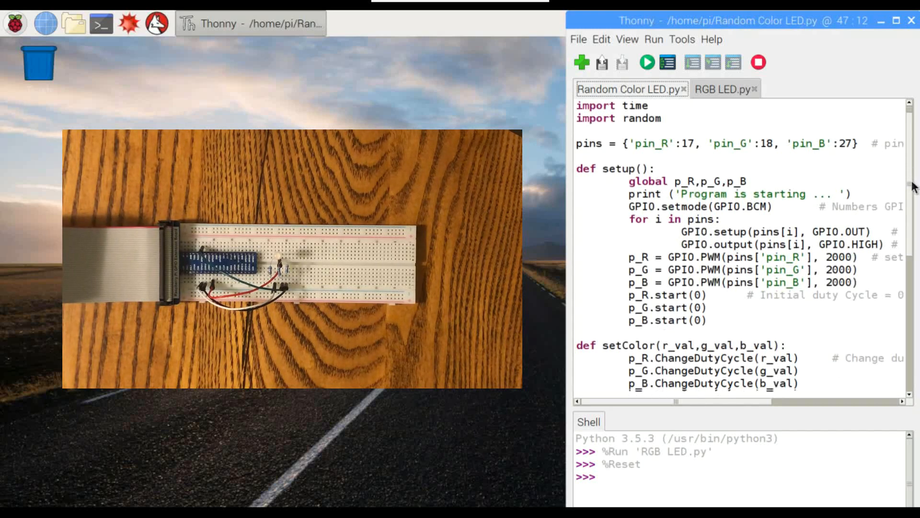
scroll(down, 3)
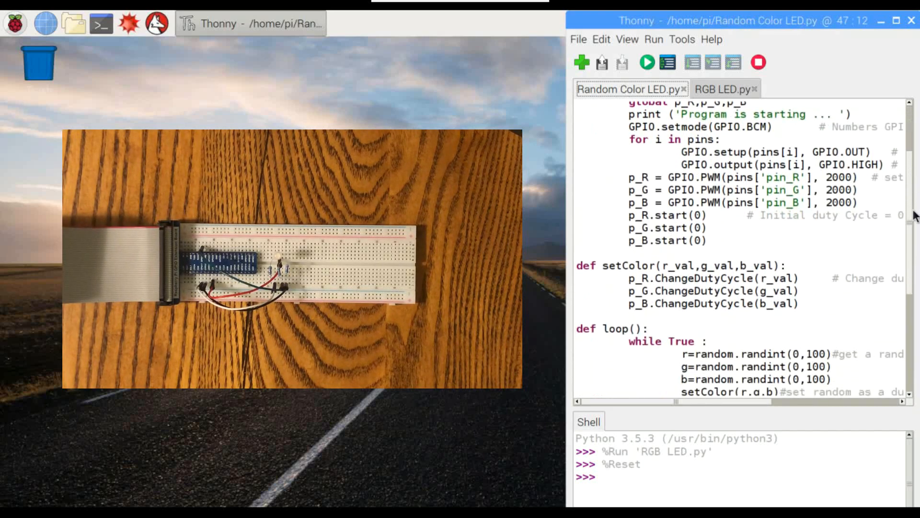
scroll(down, 3)
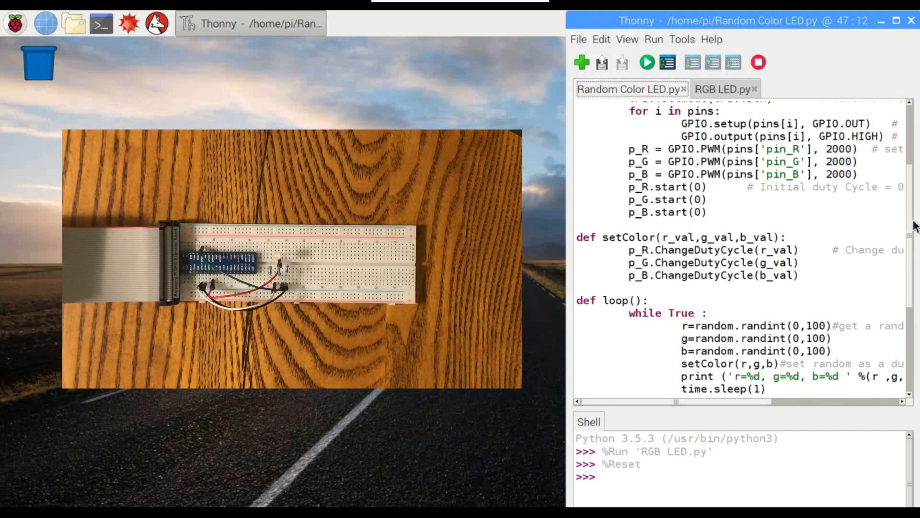
scroll(down, 3)
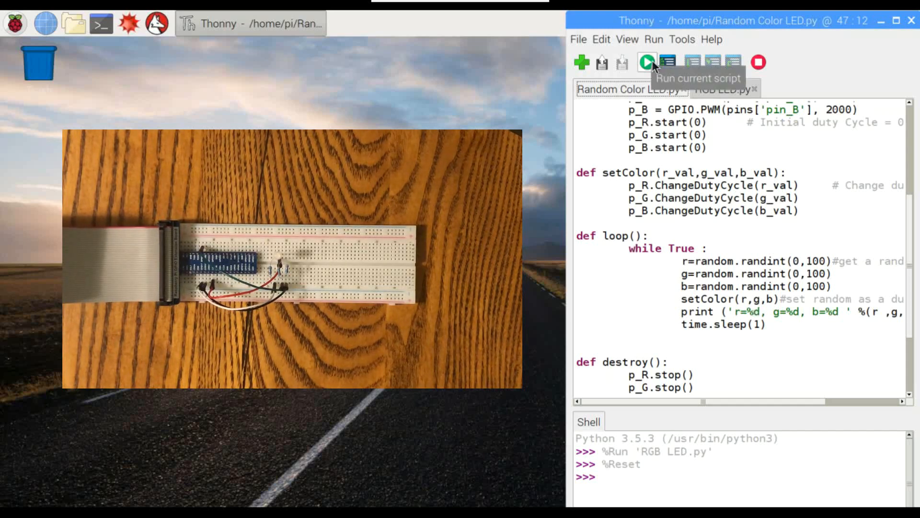
click(647, 62)
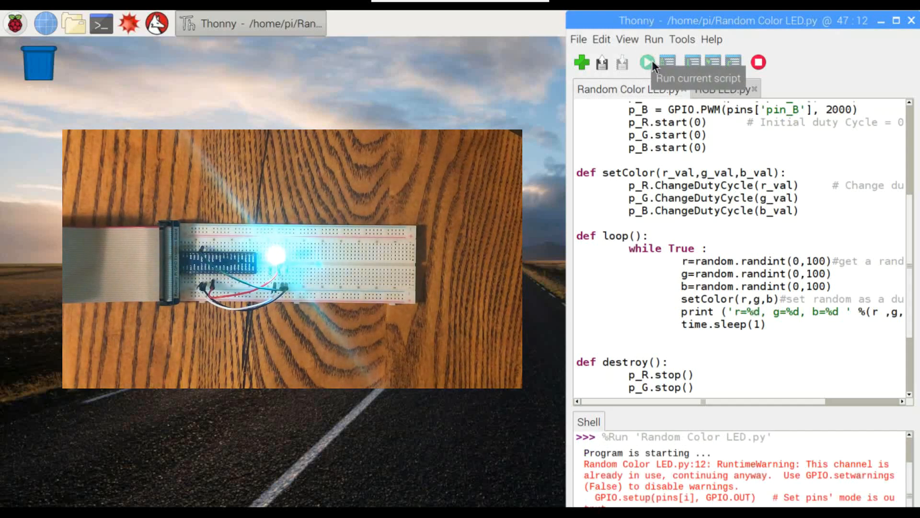